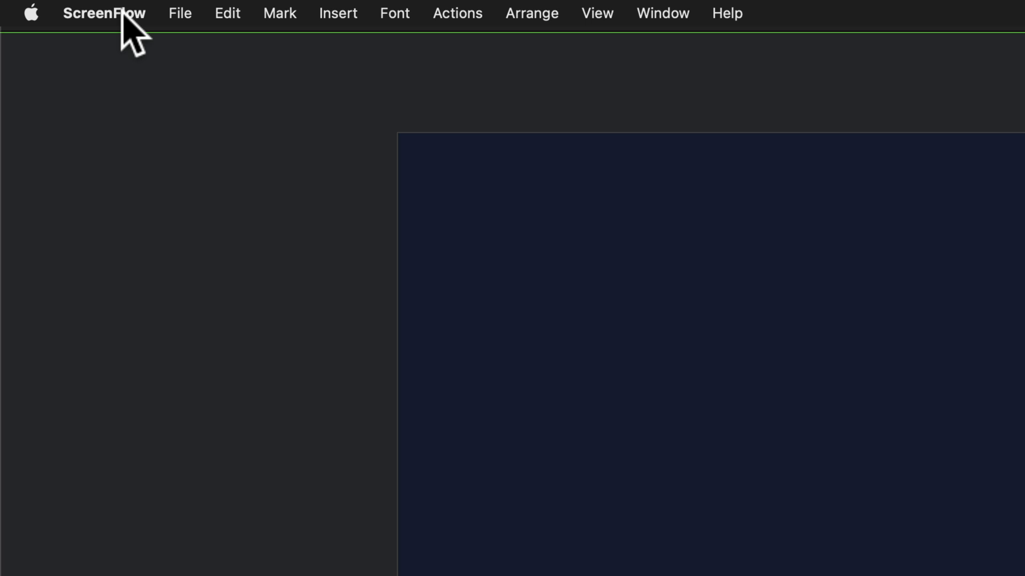
Run Check for Updates and scroll the ScreenFlow 10 major update announcement
click(106, 12)
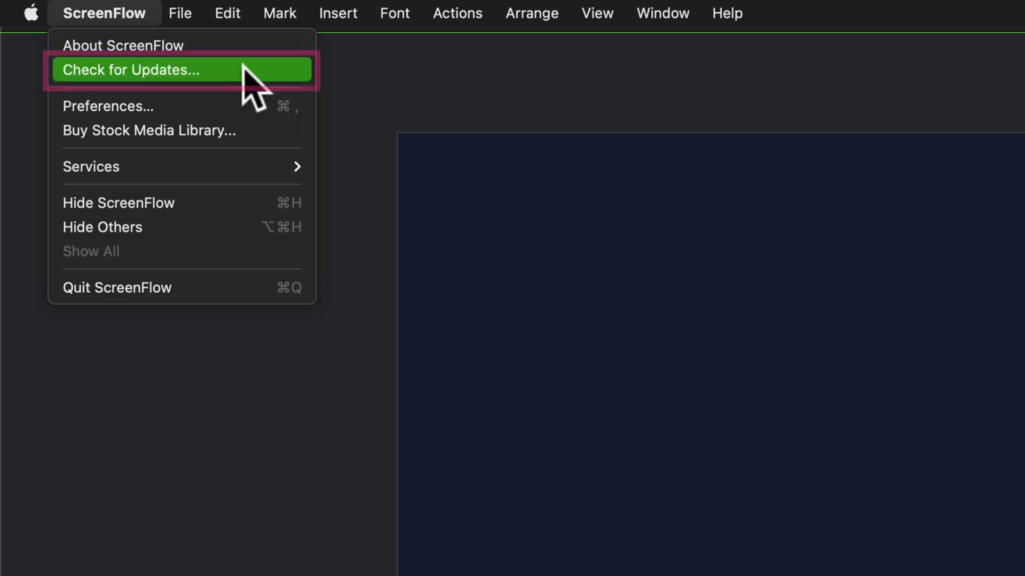
click(132, 70)
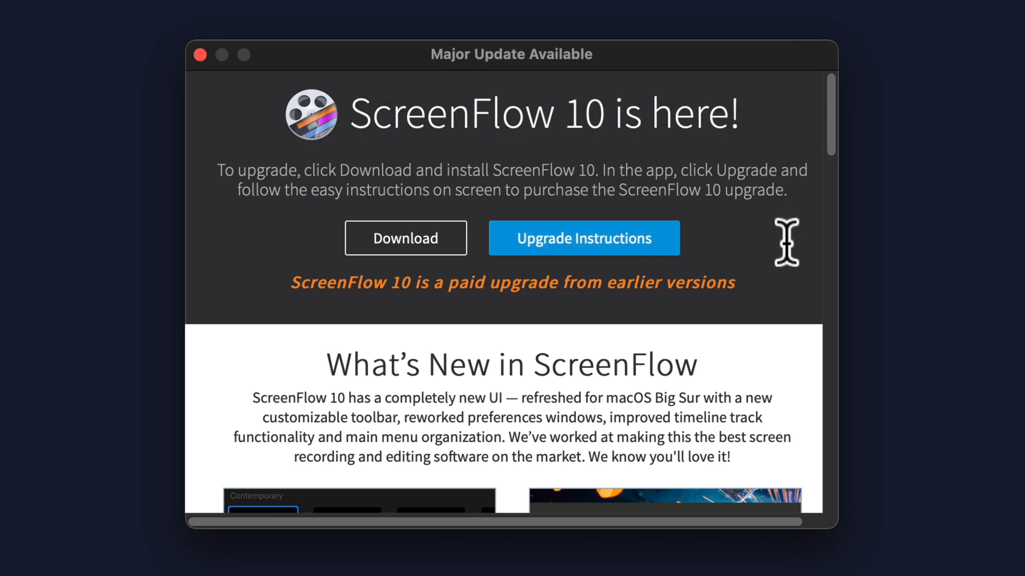
scroll(down, 3)
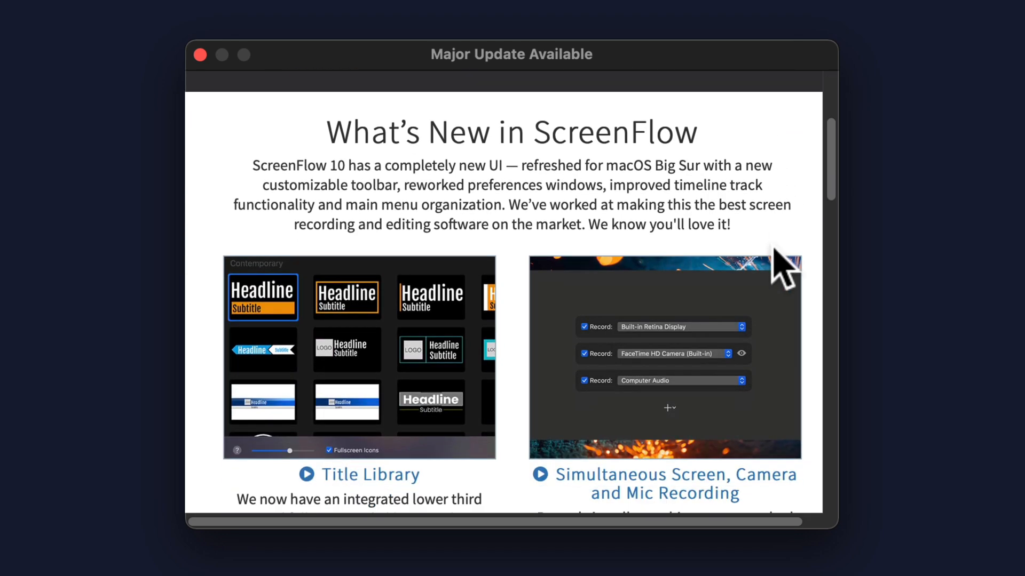
scroll(down, 3)
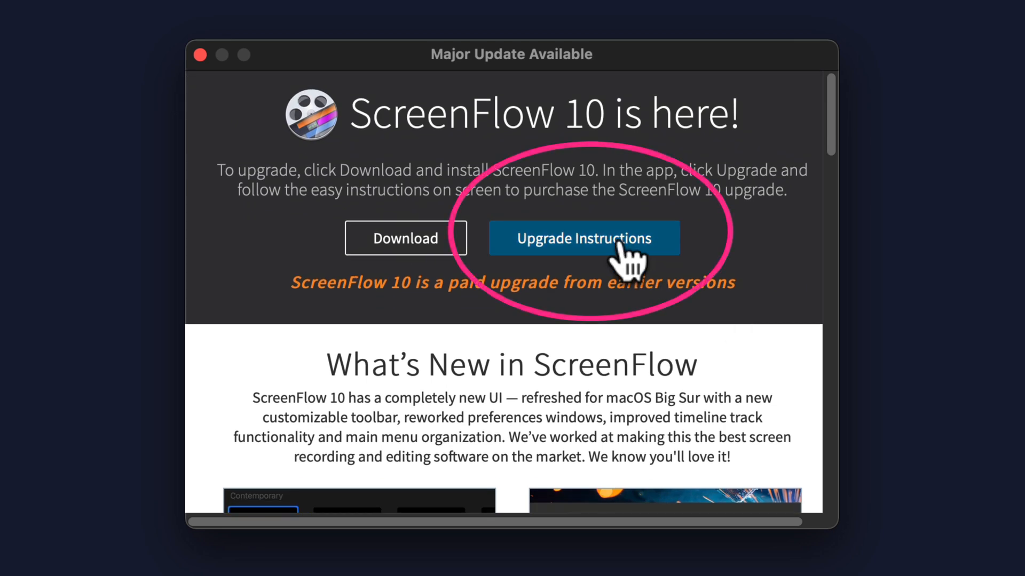
click(585, 239)
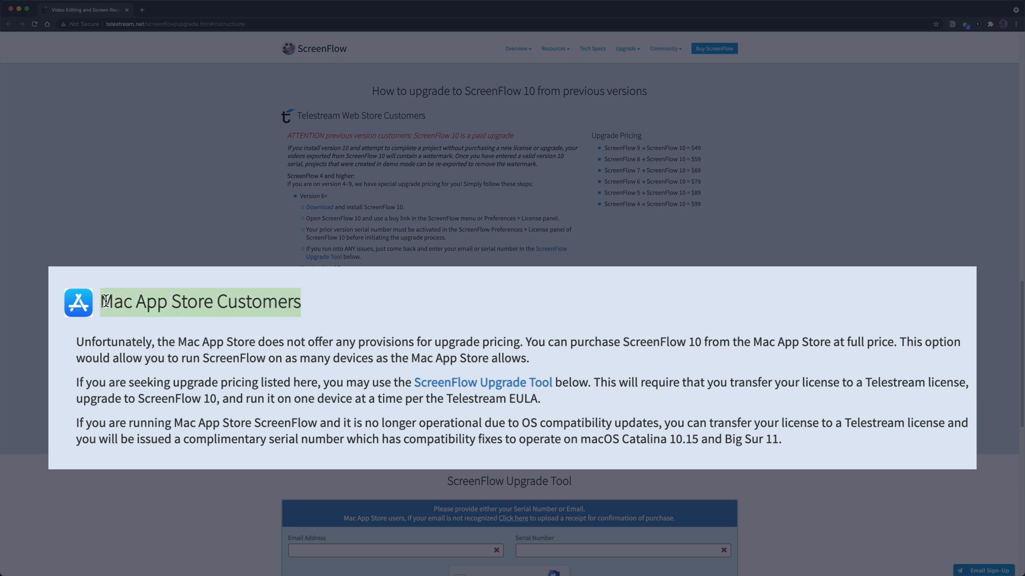
mouse_move(336, 303)
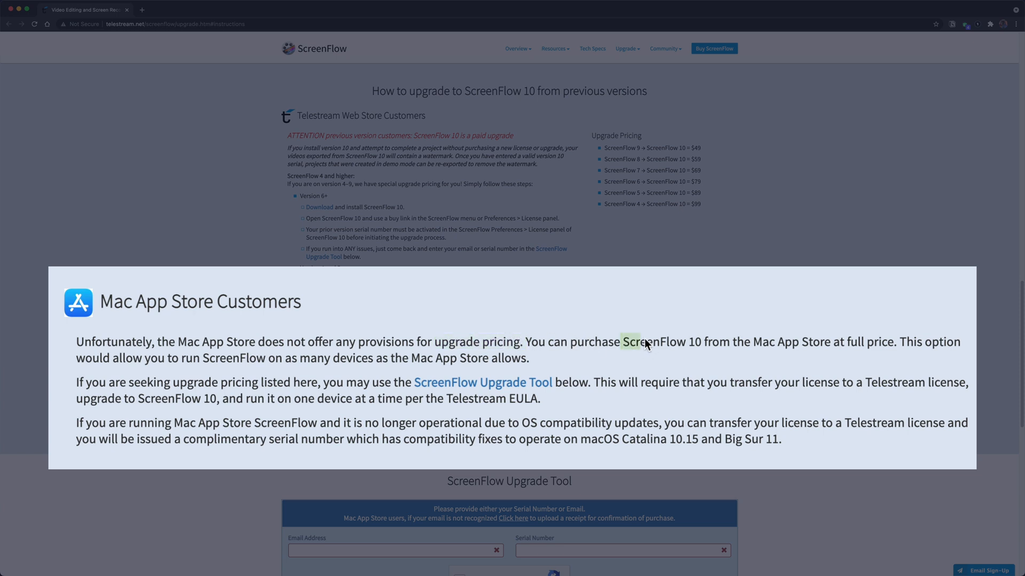
drag(620, 341, 896, 342)
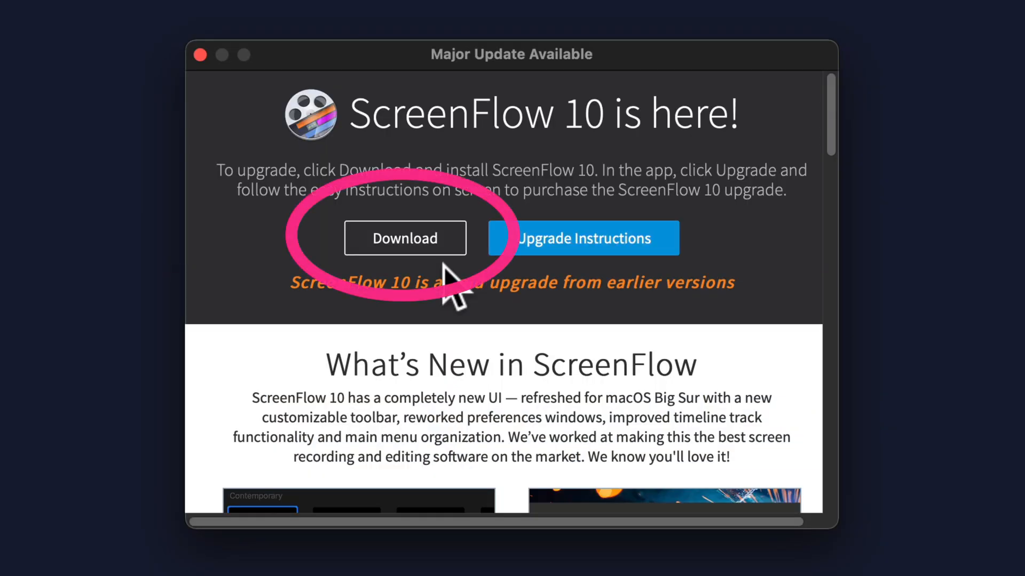
mouse_move(405, 266)
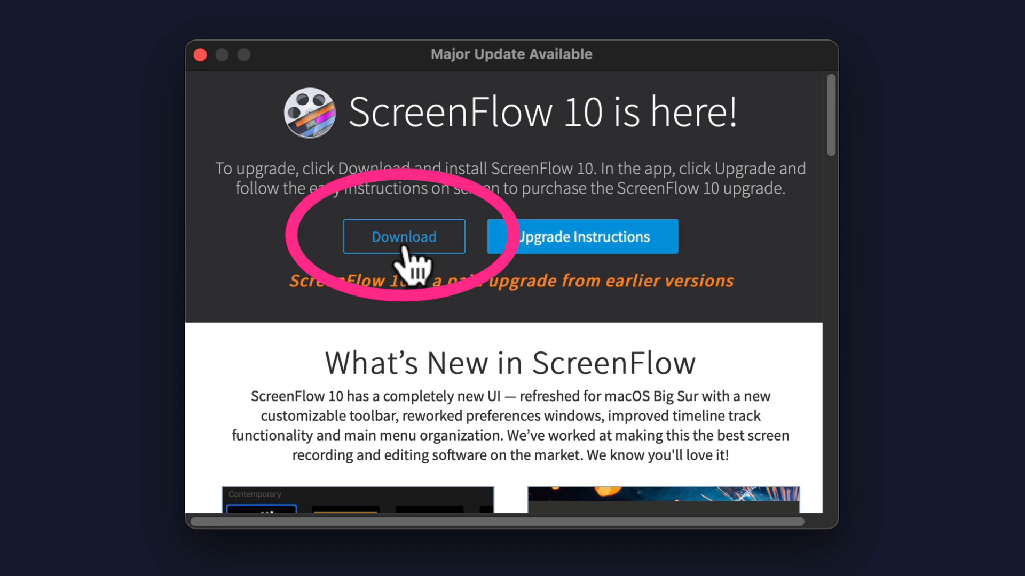
Download ScreenFlow 10 and open the ScreenFlow-10.0.dmg disk image
click(404, 236)
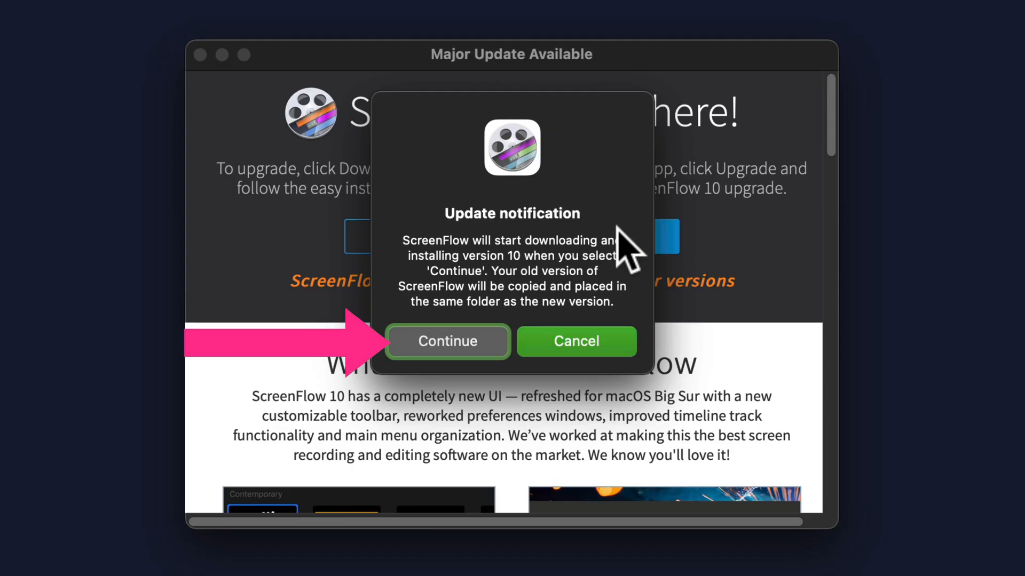
click(447, 341)
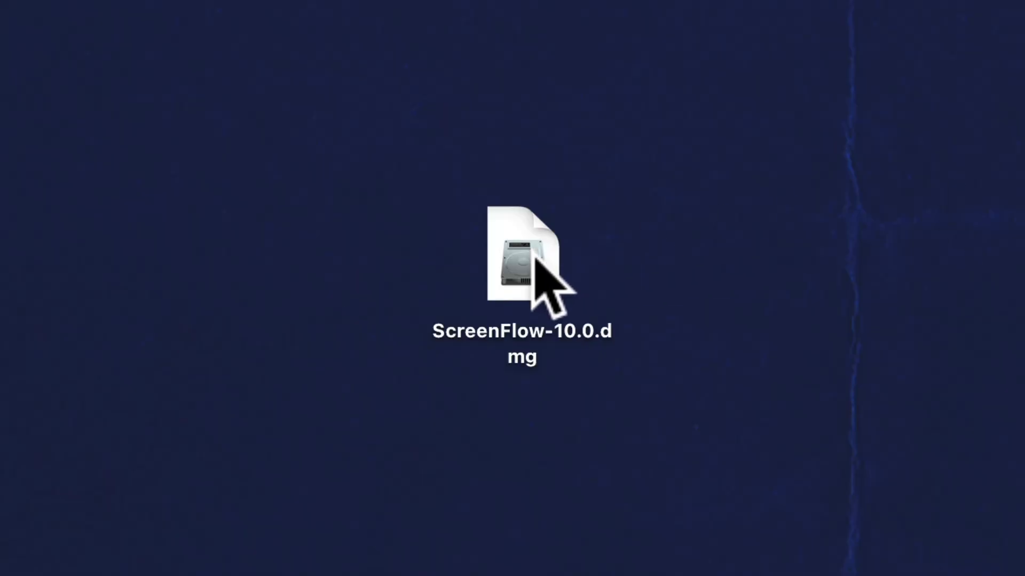
click(523, 261)
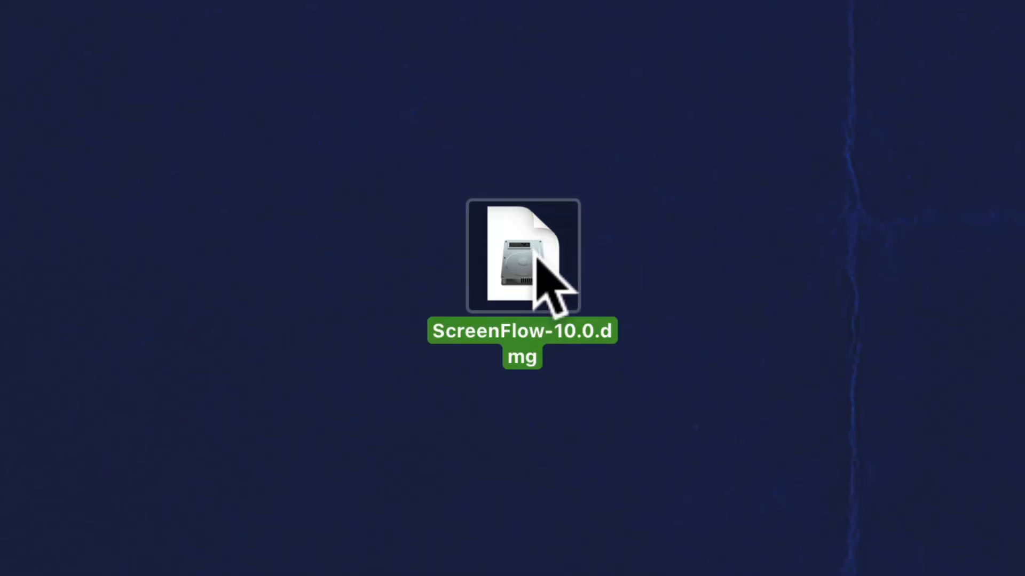
double_click(521, 261)
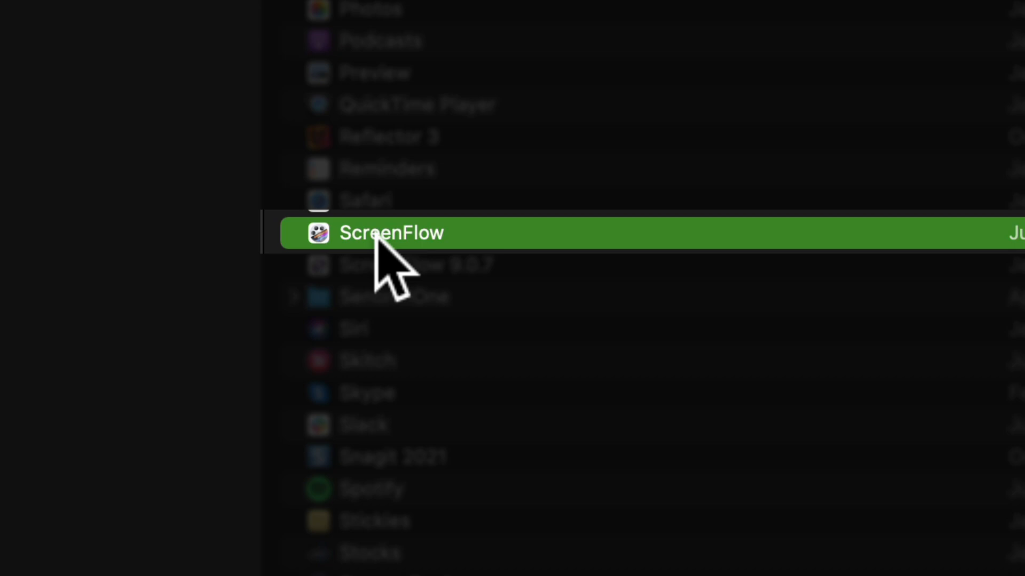
Launch ScreenFlow 10 and view its Permissions section for screen, camera and microphone
double_click(391, 233)
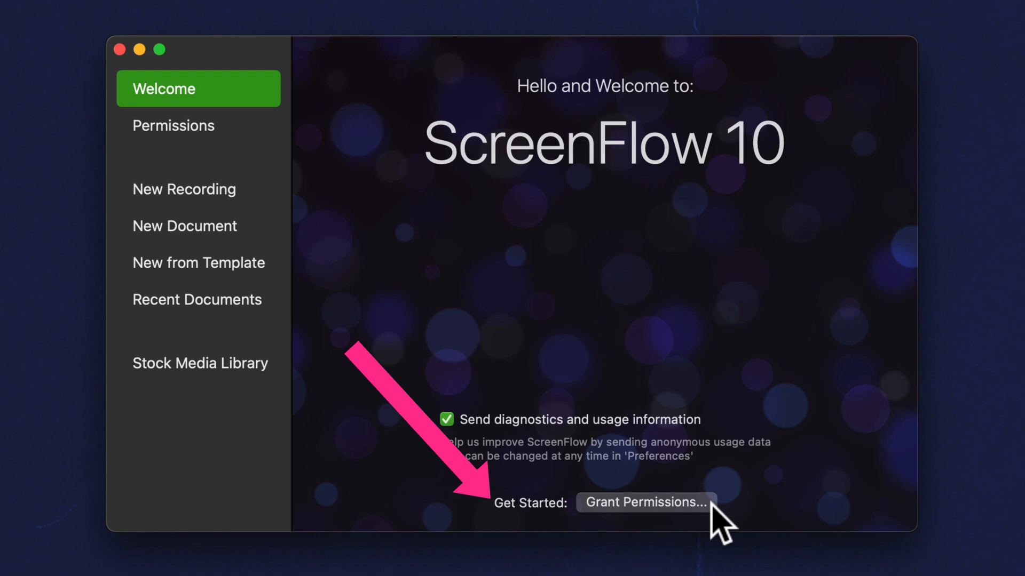
click(33, 14)
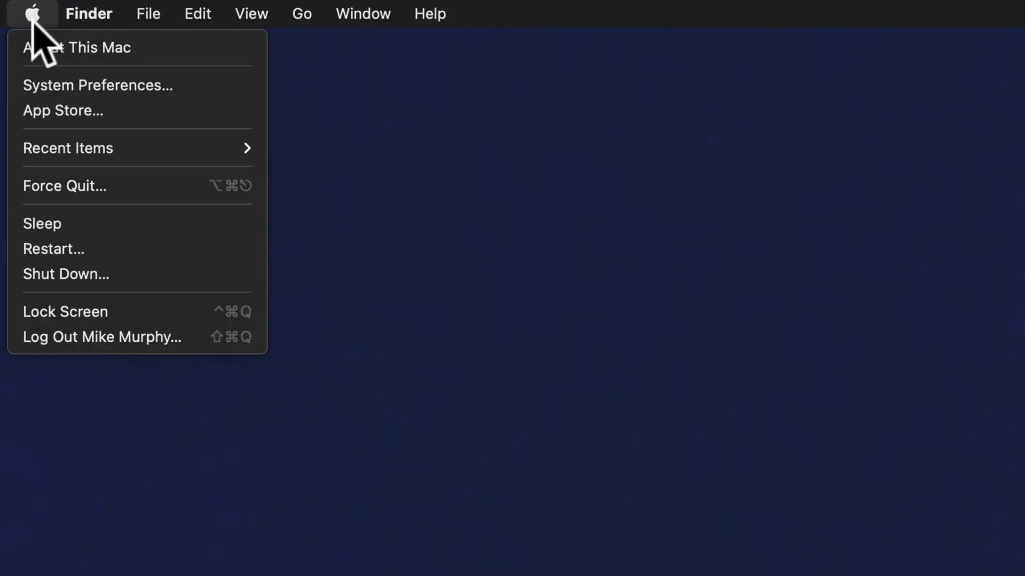
click(97, 85)
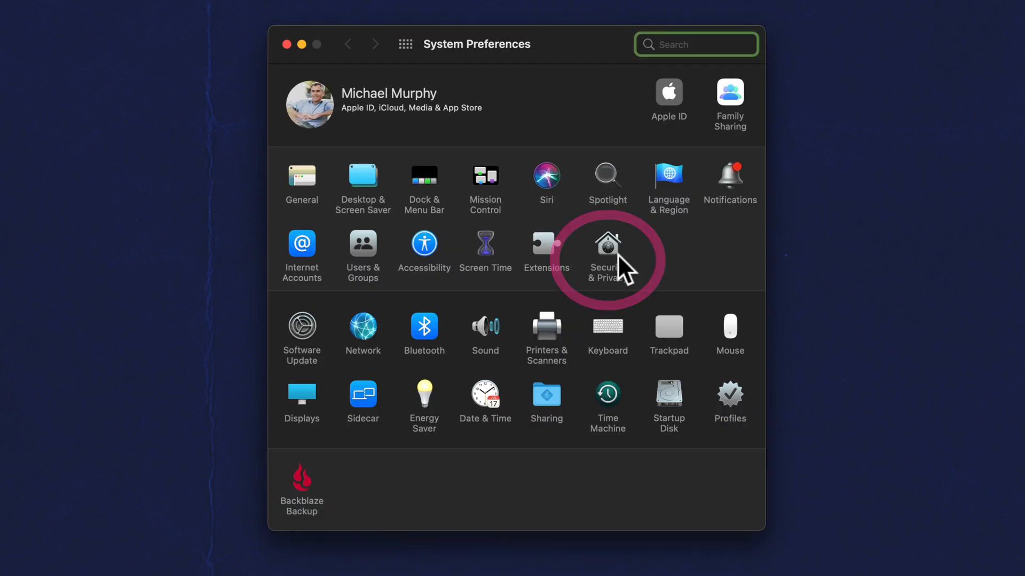
click(607, 246)
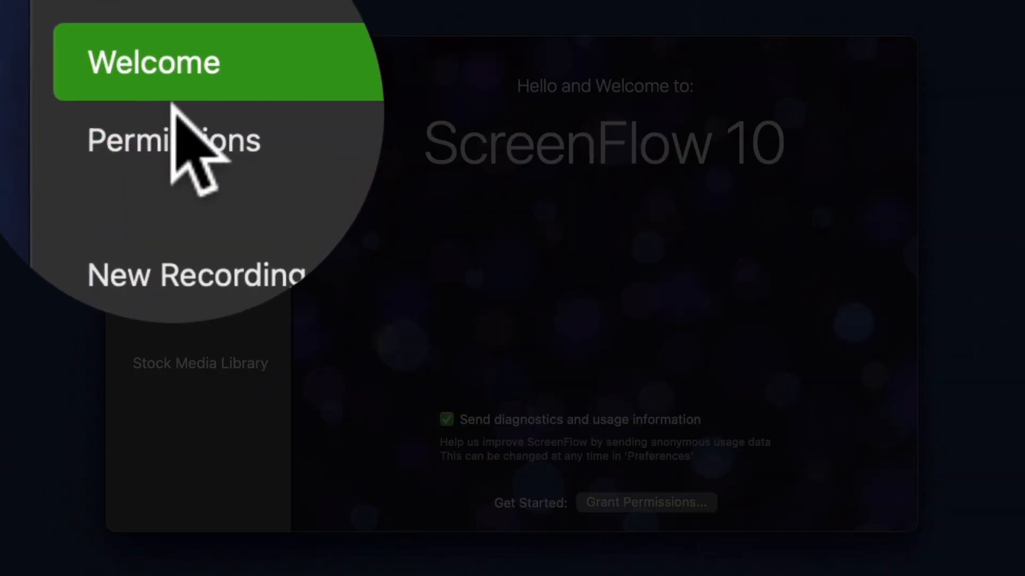
click(160, 140)
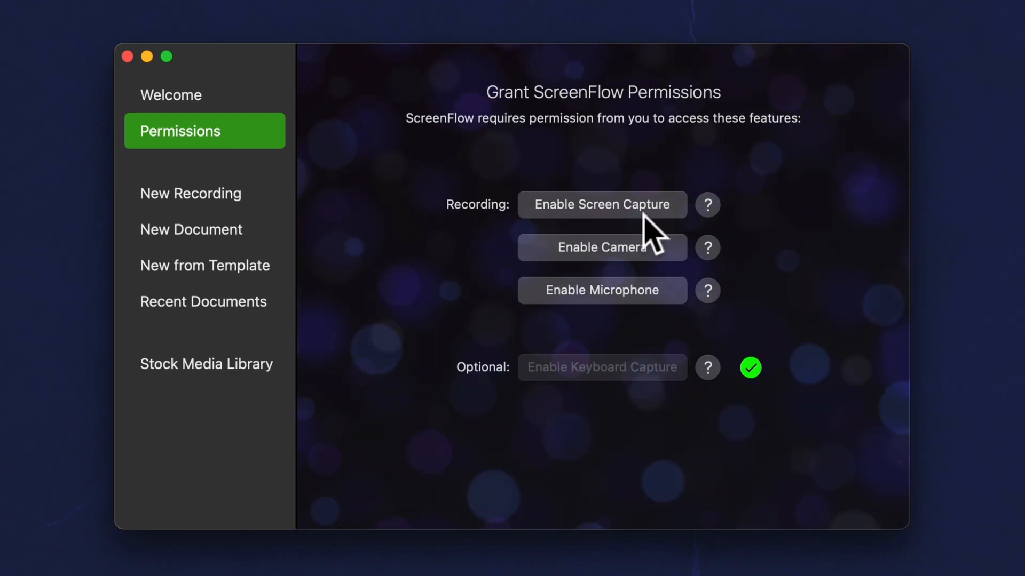
Unlock Security & Privacy Screen Recording settings with the password and find ScreenFlow
click(602, 204)
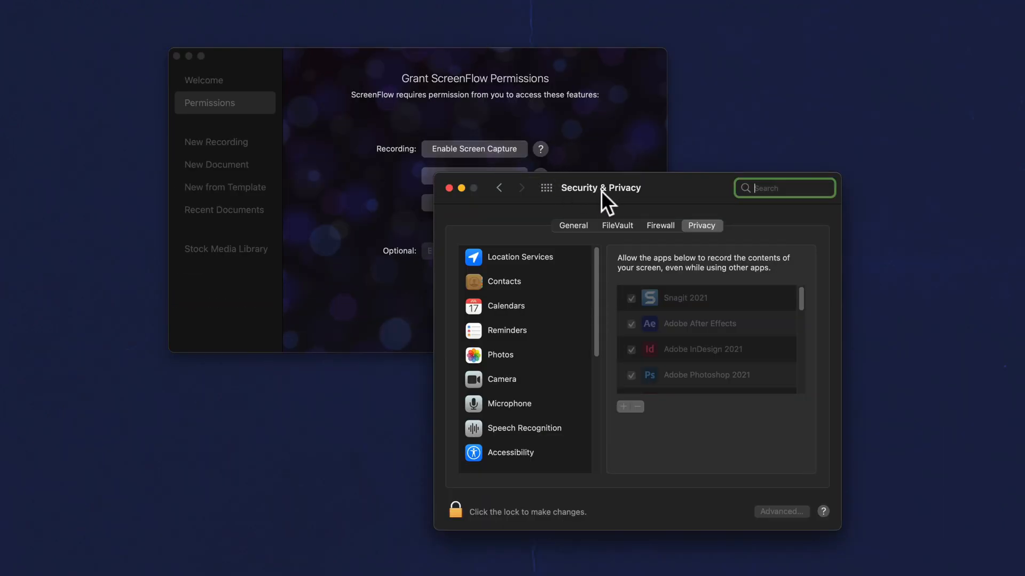
mouse_move(620, 206)
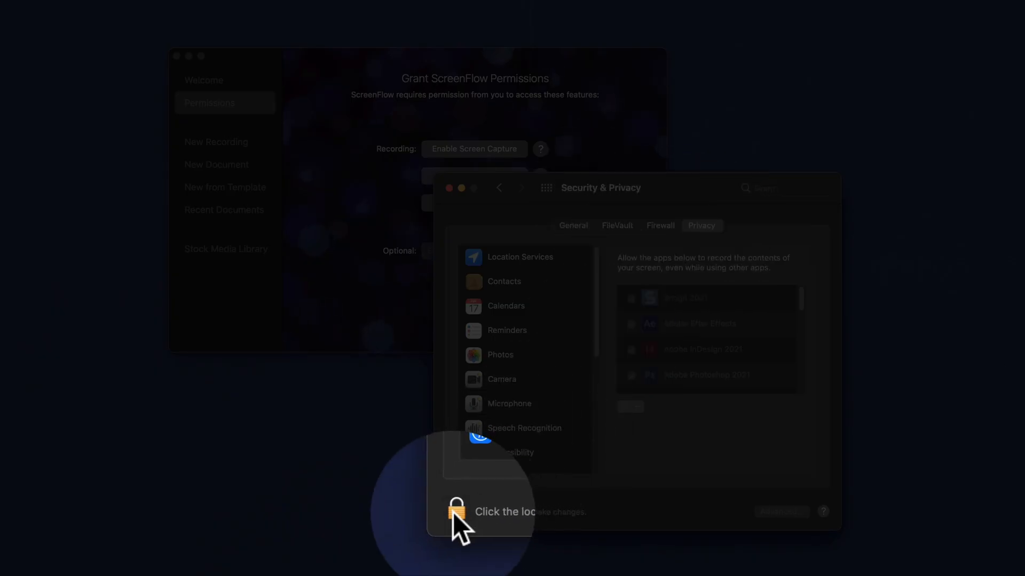
click(452, 511)
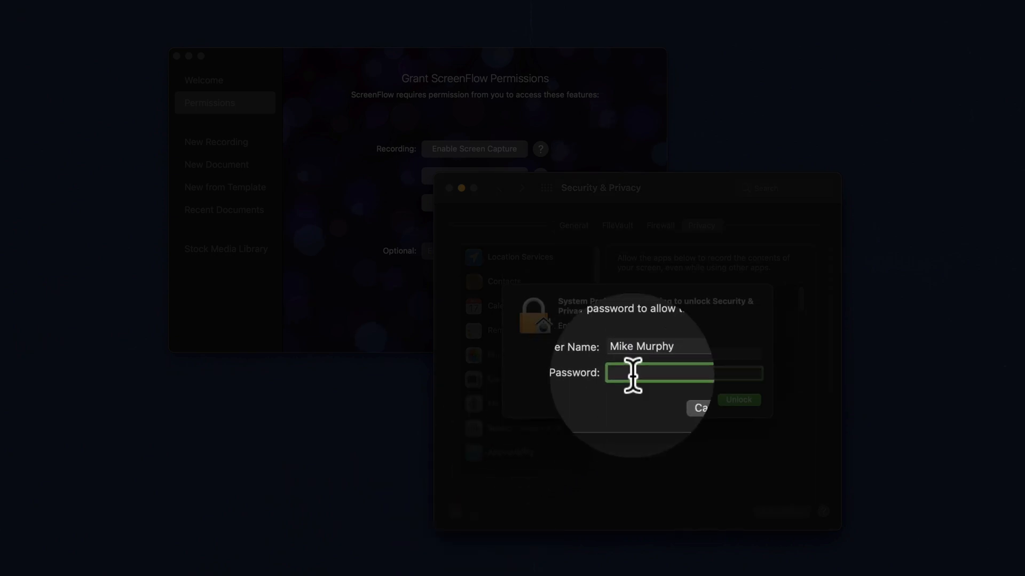
click(739, 401)
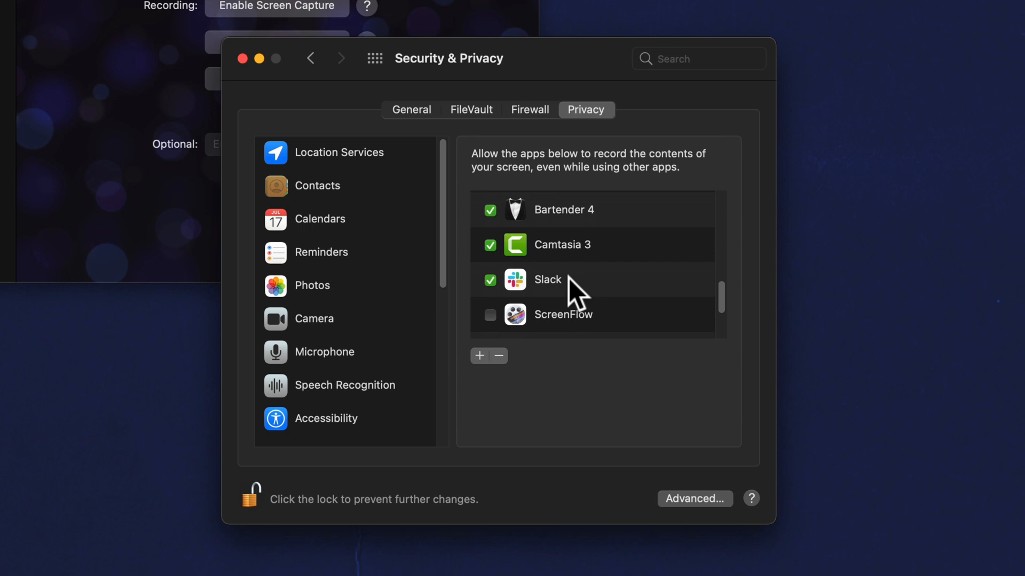
scroll(down, 3)
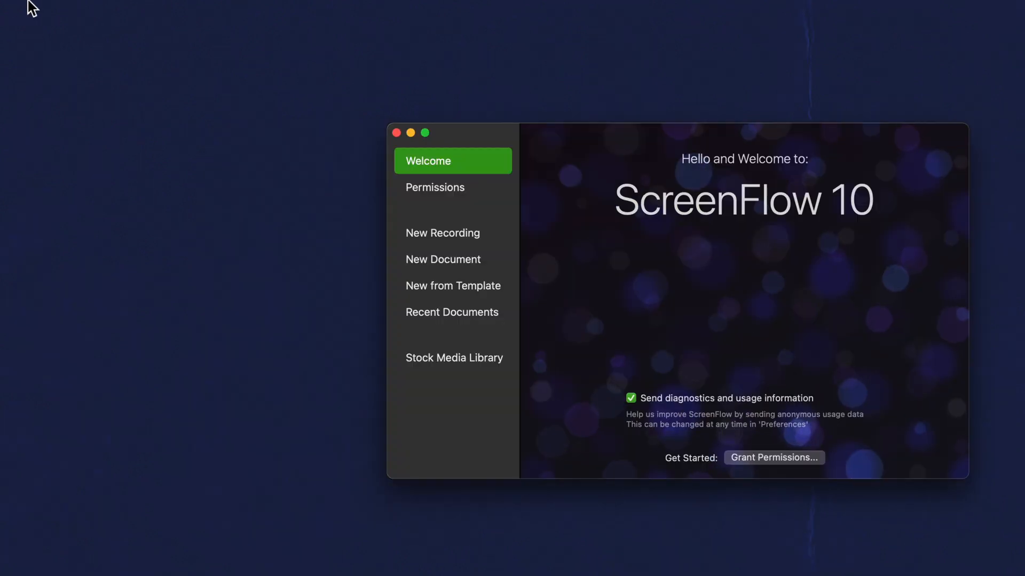
From Preferences > Licenses, add the $49 ScreenFlow 10 upgrade to the cart and check out
click(103, 13)
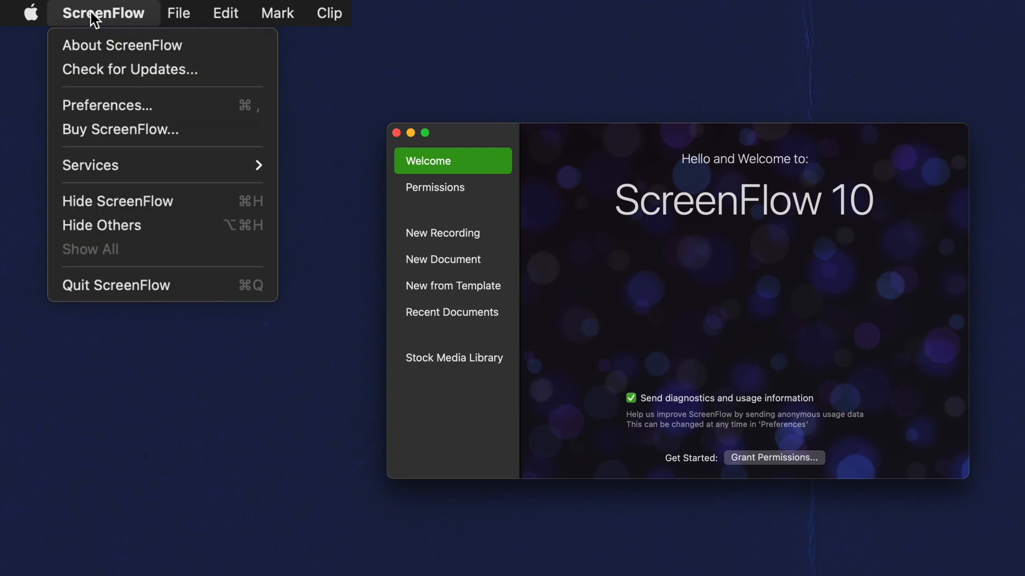
mouse_move(123, 106)
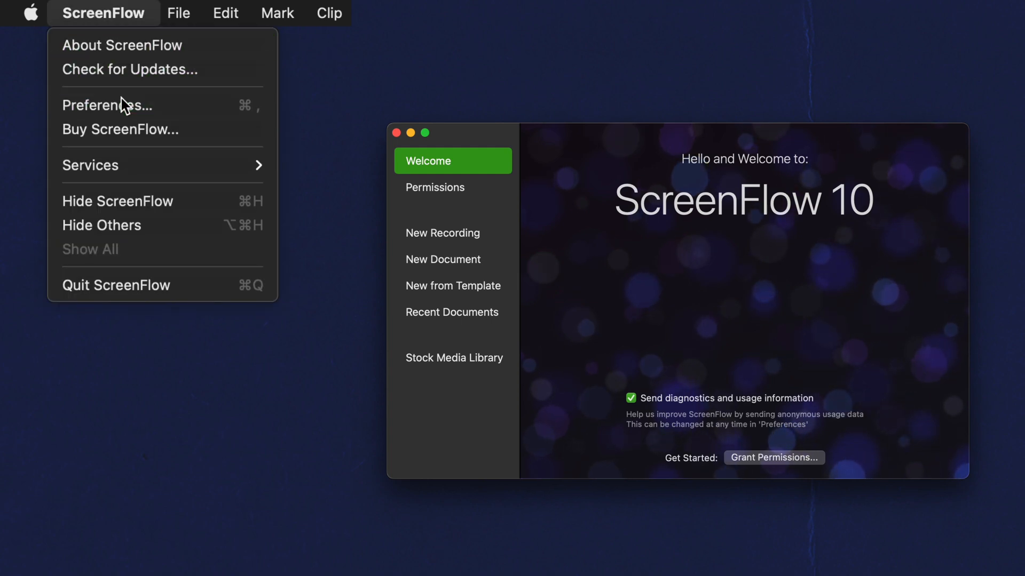
click(107, 106)
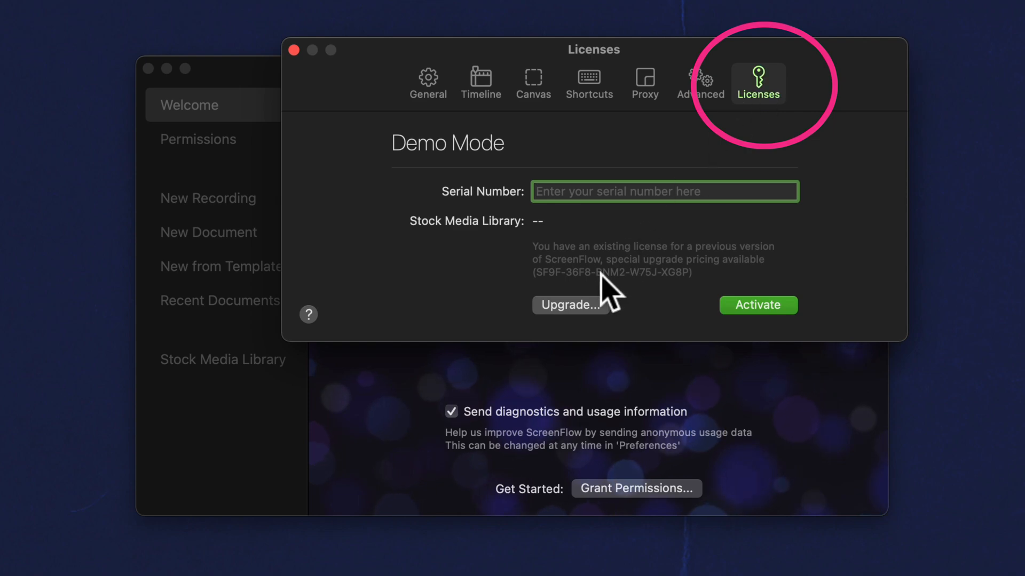
click(571, 304)
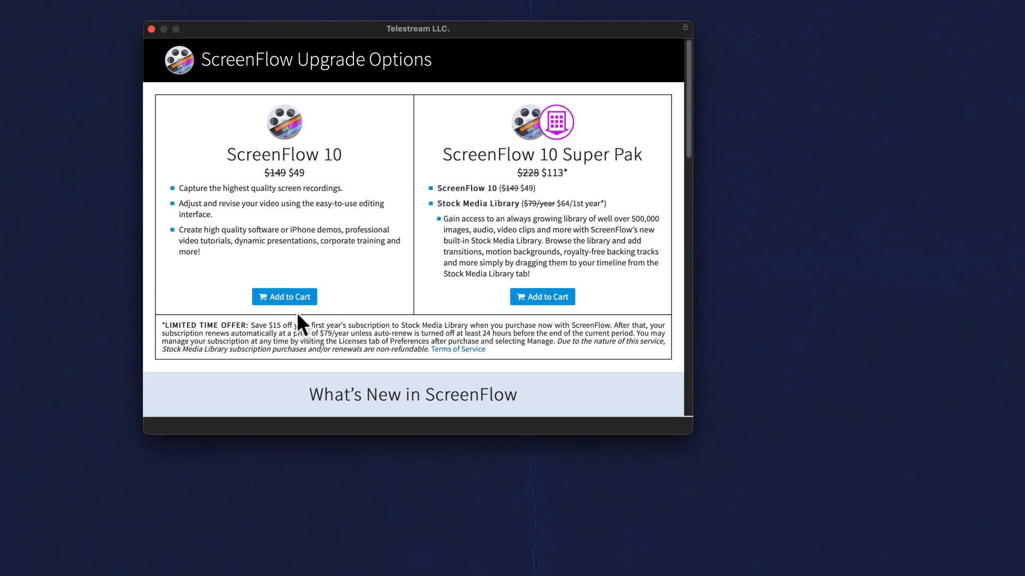
click(283, 297)
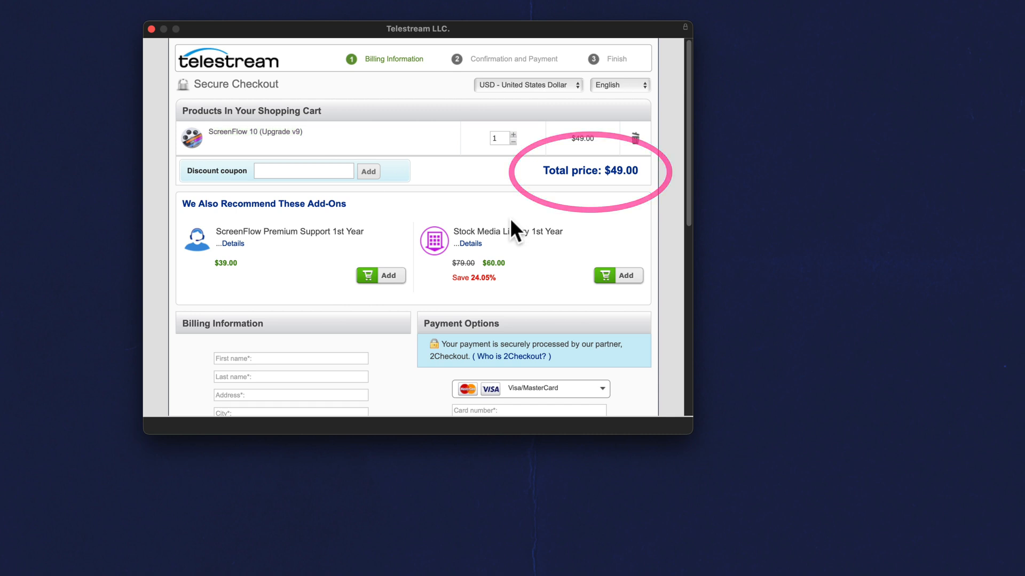
scroll(down, 3)
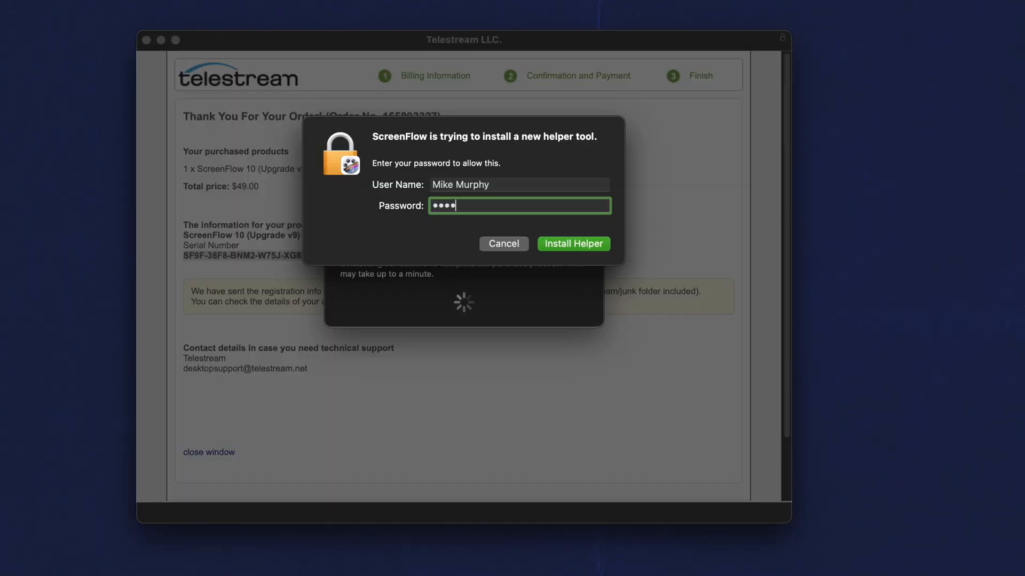
Install the helper tool, dismiss the activation message, and close Licenses preferences
click(573, 244)
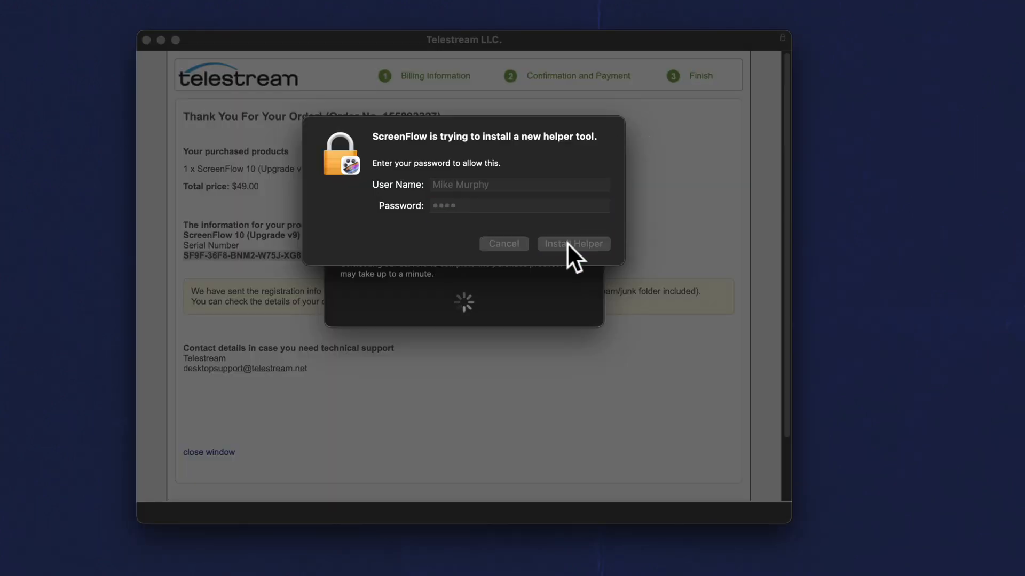
click(573, 243)
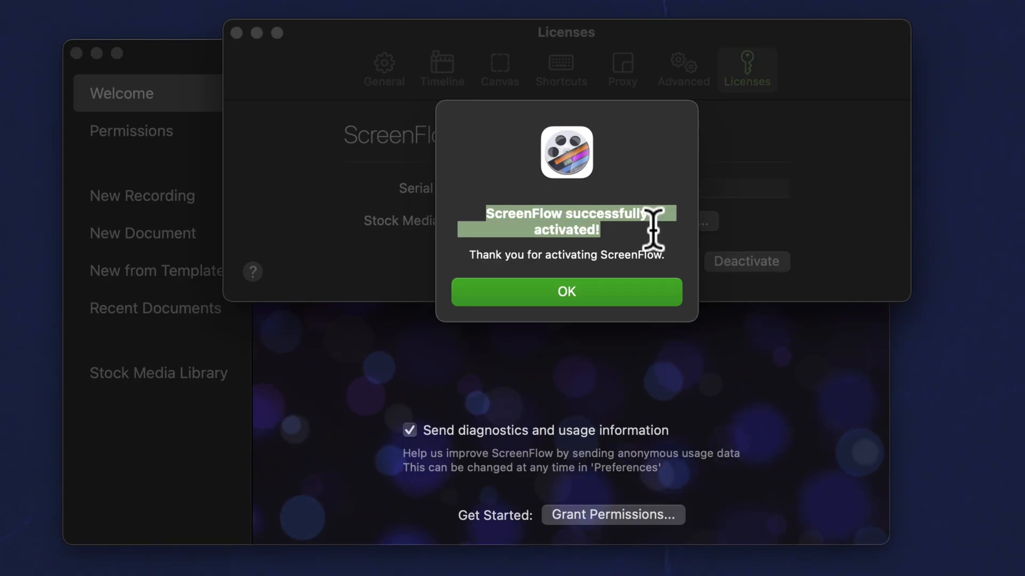
click(566, 292)
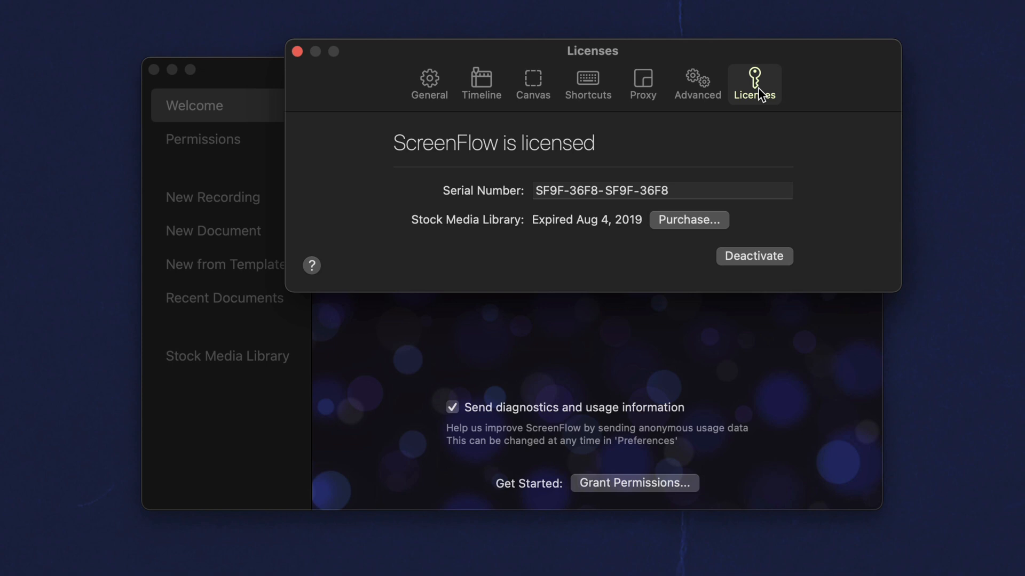
click(300, 53)
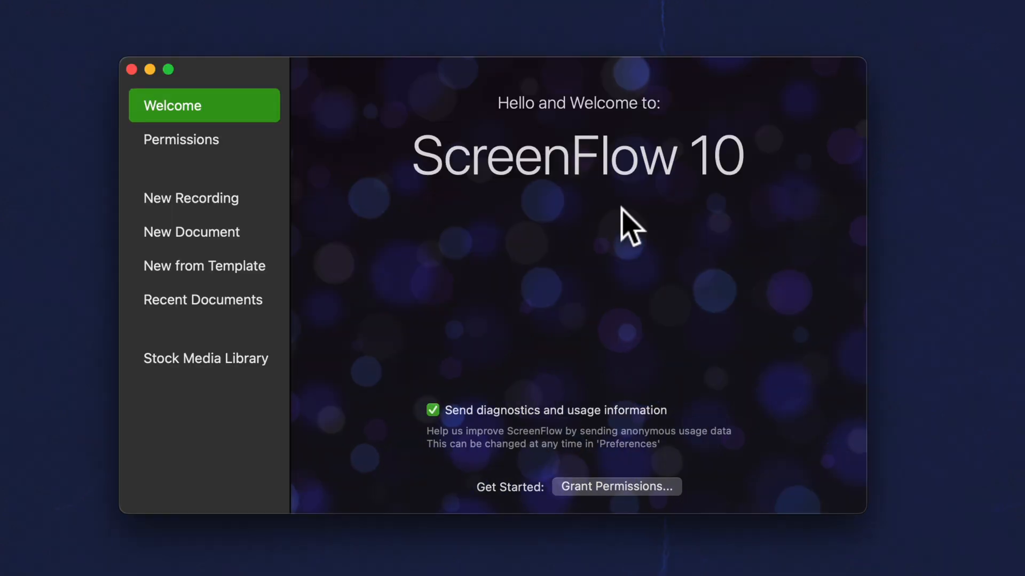